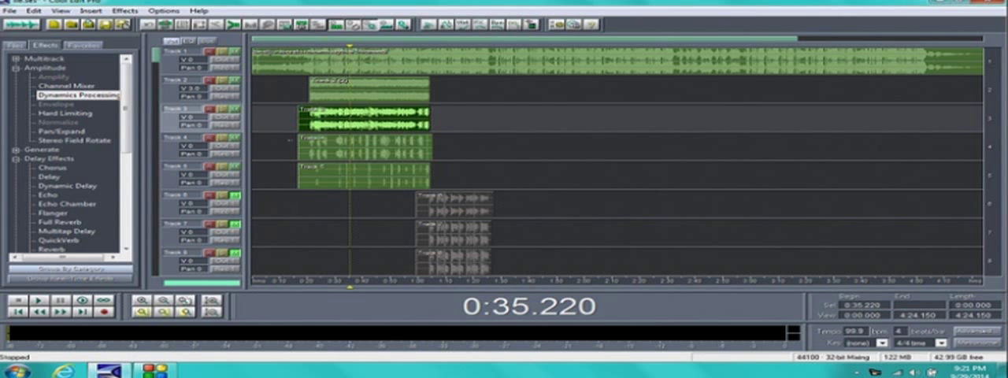
# Bring the vocal track into Edit View as a stereo waveform, with Noise Reduction in reach
pyautogui.click(376, 125)
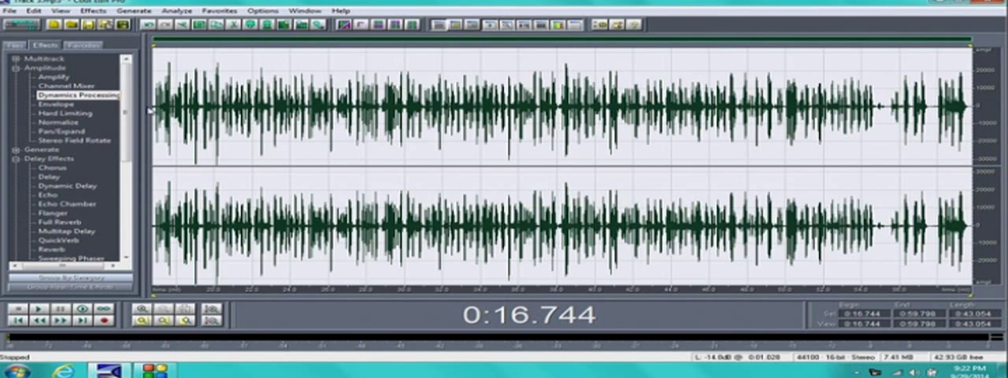
pyautogui.scroll(-3)
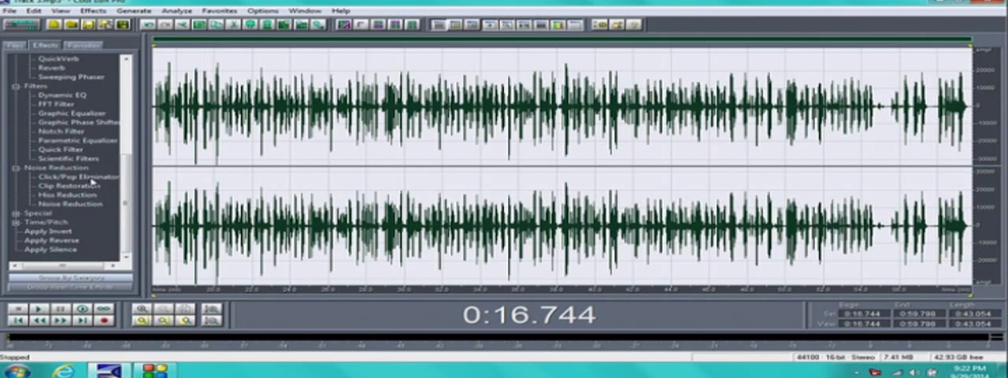
# Run the Click/Pop Eliminator with Auto Find All Levels on the vocal waveform
pyautogui.doubleClick(66, 176)
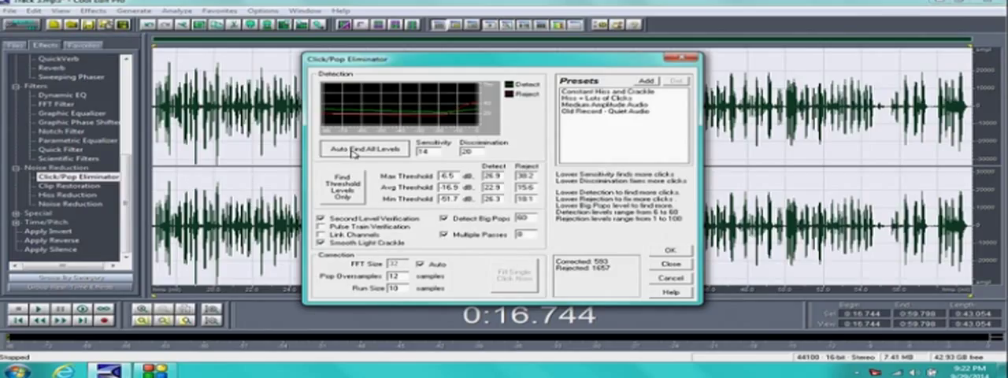
pyautogui.click(362, 149)
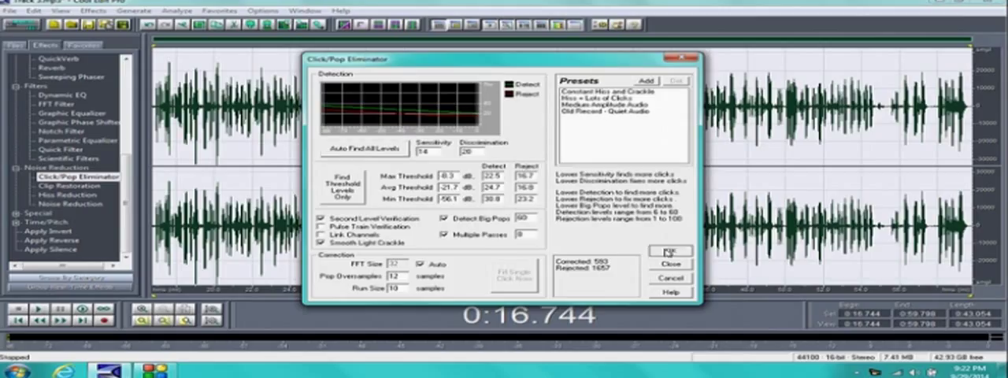
pyautogui.click(671, 252)
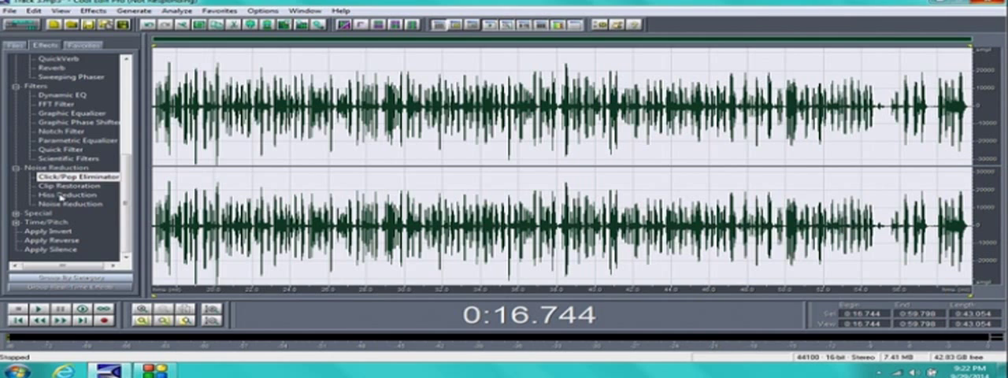
# Apply Hiss Reduction with its default preset across the vocal waveform
pyautogui.click(66, 194)
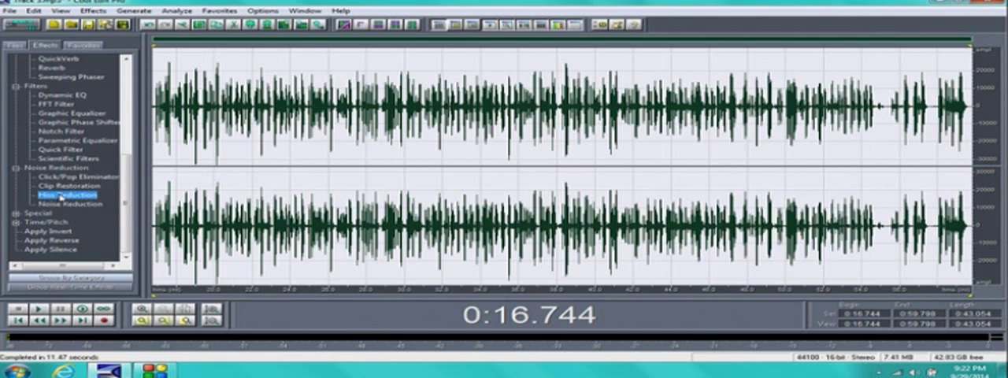
pyautogui.doubleClick(66, 193)
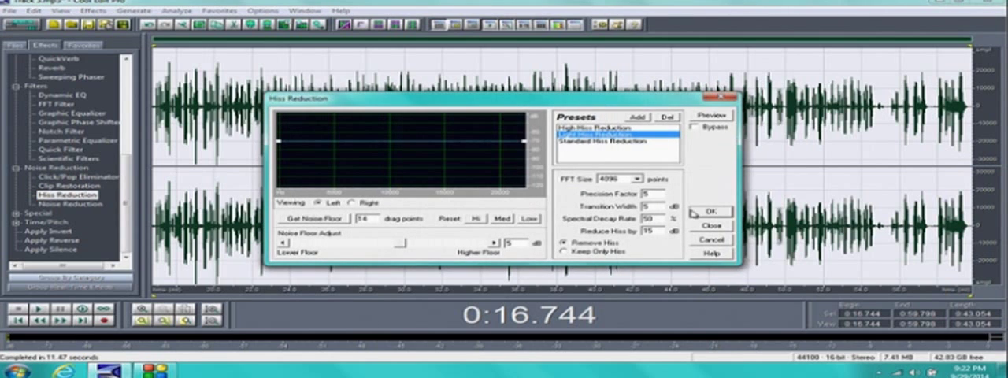
pyautogui.click(709, 211)
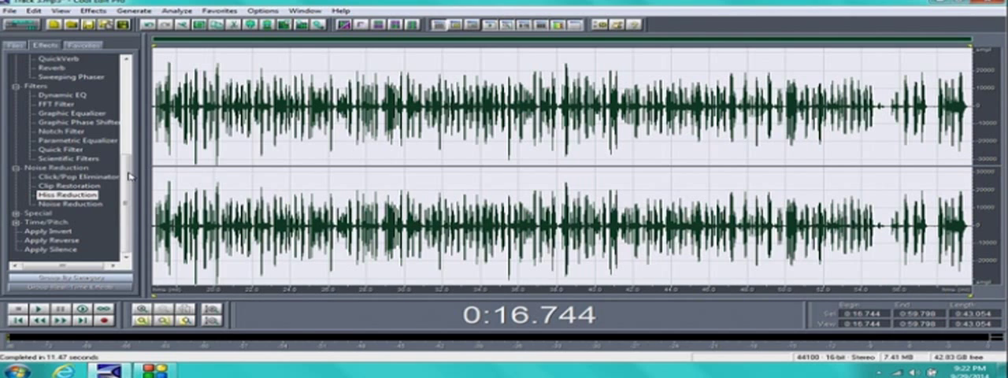
pyautogui.scroll(3)
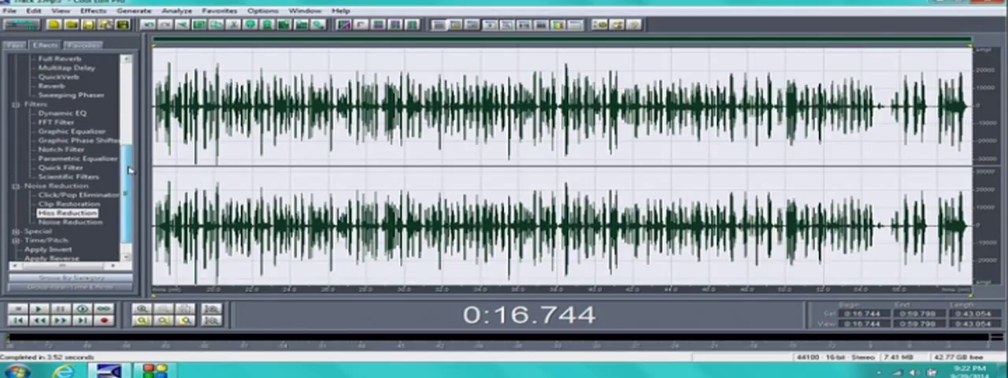
pyautogui.scroll(3)
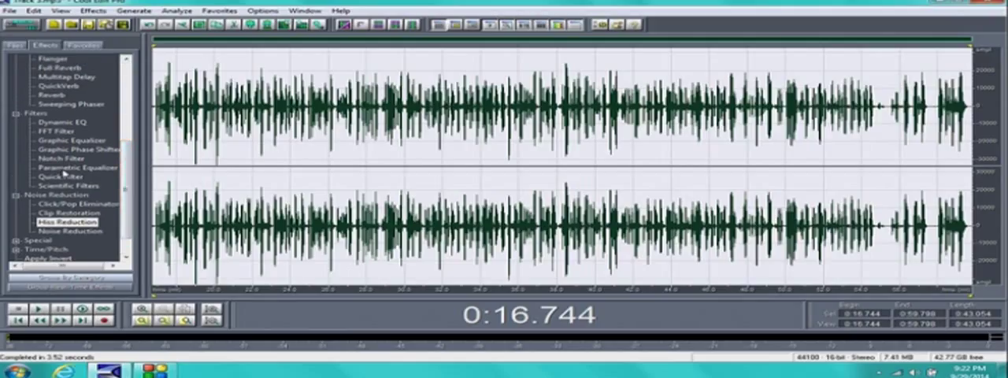
# Apply the Parametric Equalizer preset to the vocal waveform
pyautogui.doubleClick(66, 167)
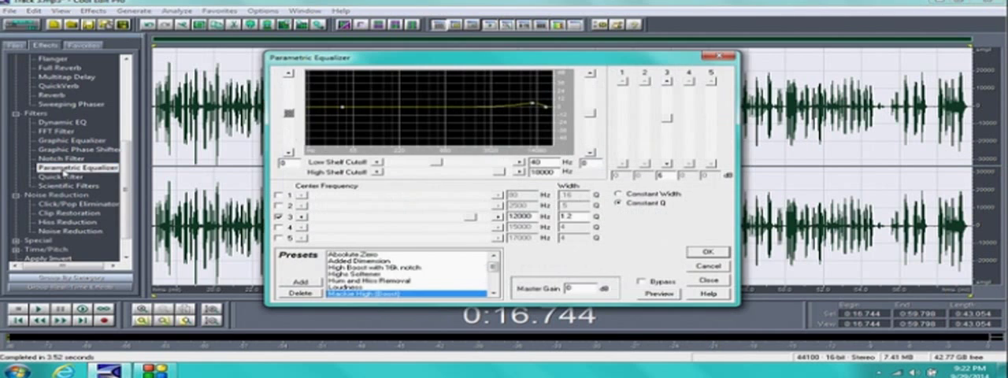
pyautogui.moveTo(431, 302)
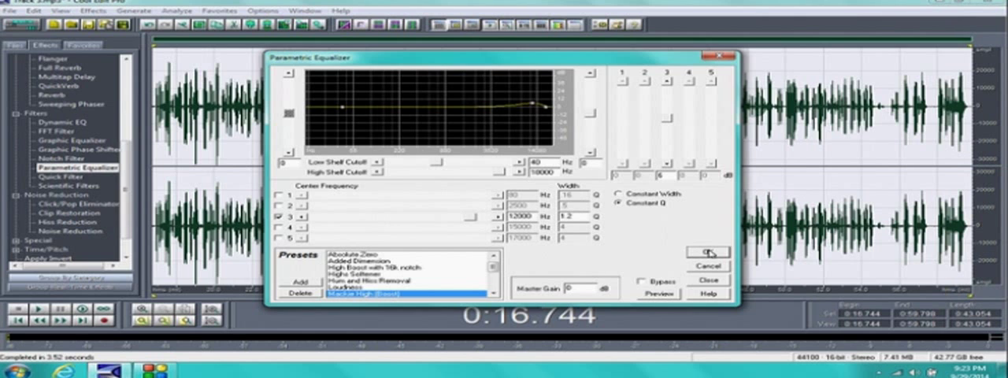
pyautogui.click(705, 252)
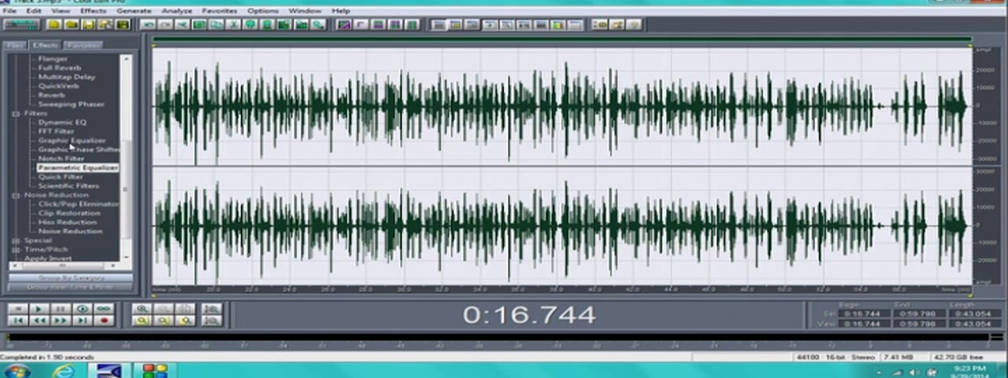
# Apply the Graphic Equalizer's 20 Bands settings to the vocal waveform
pyautogui.doubleClick(71, 139)
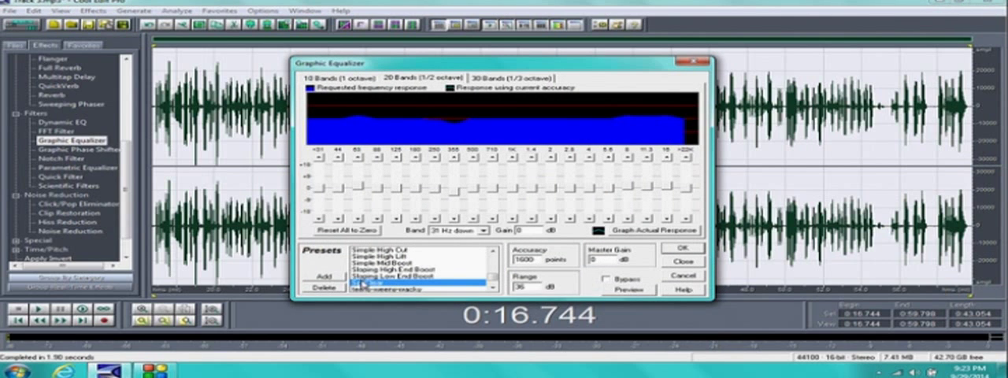
pyautogui.moveTo(579, 271)
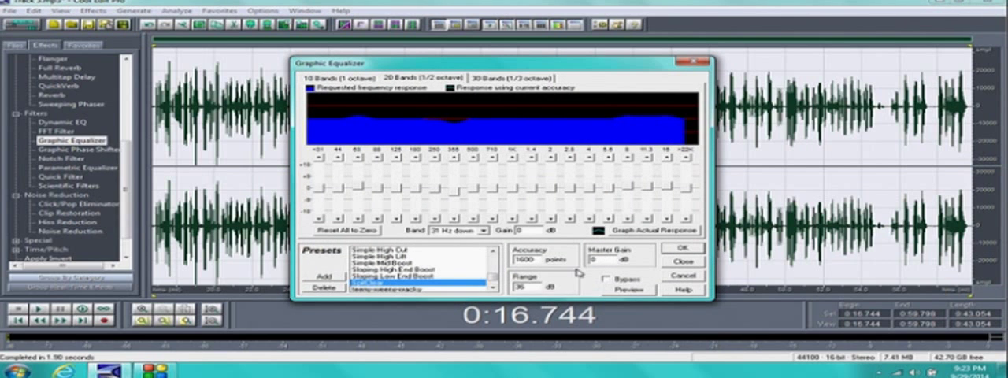
pyautogui.click(671, 249)
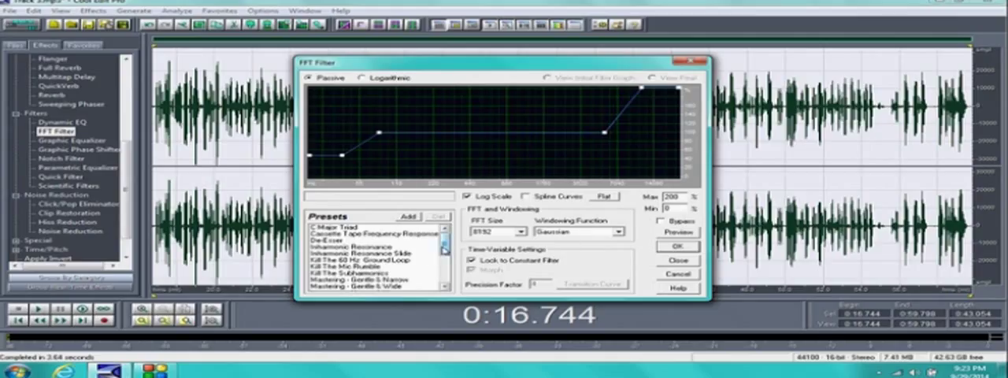
# Apply the FFT Filter with its kept curve to the vocal waveform
pyautogui.scroll(-3)
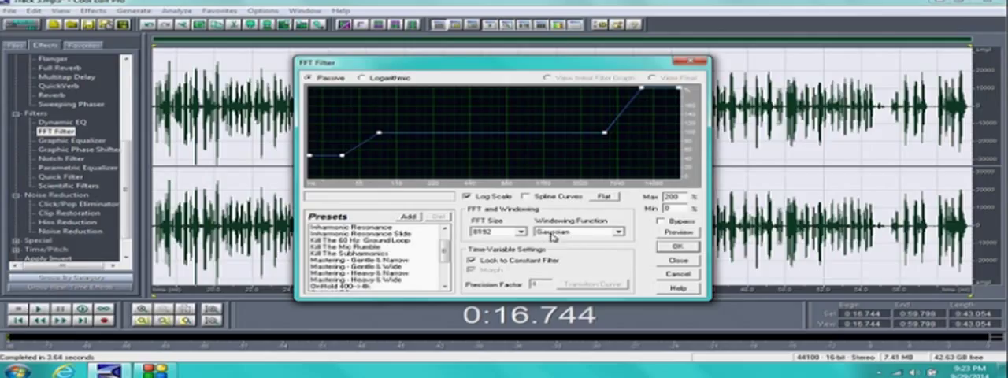
pyautogui.moveTo(691, 250)
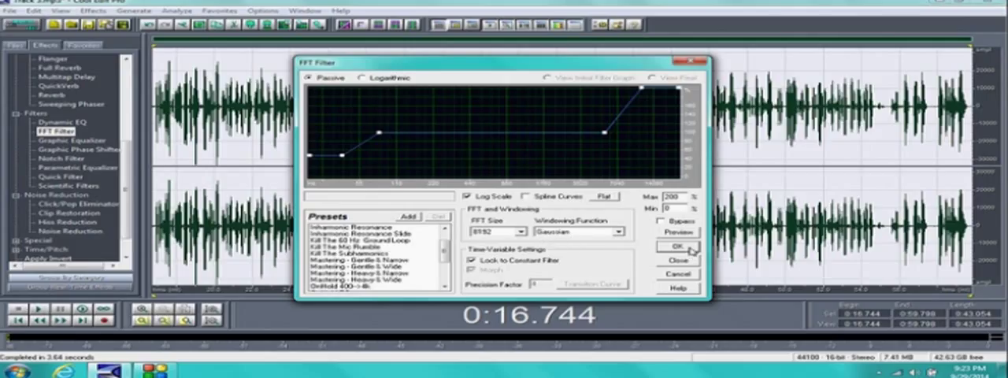
pyautogui.click(677, 249)
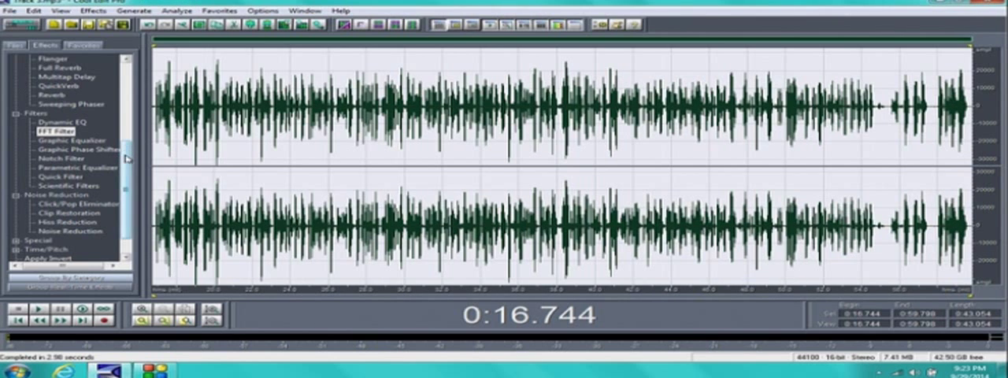
# Apply Reverb from Delay Effects to the whole stereo vocal
pyautogui.scroll(3)
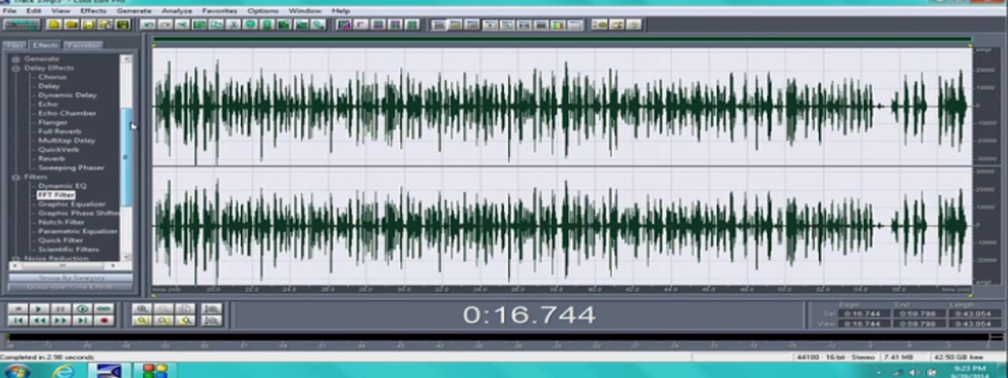
pyautogui.doubleClick(51, 158)
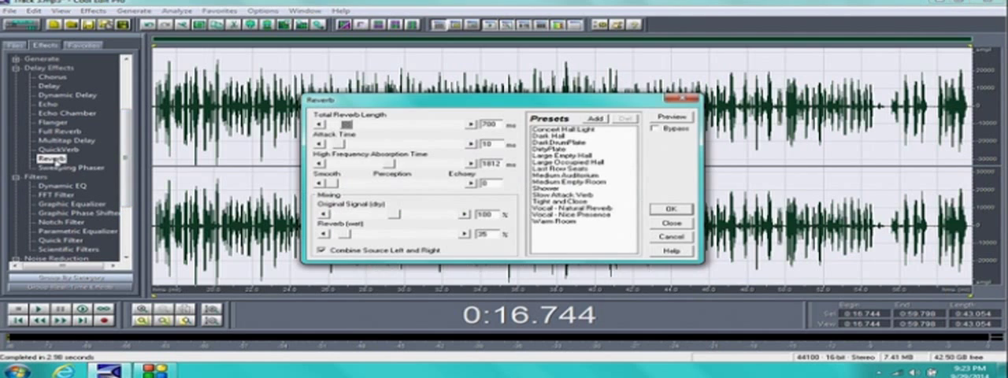
pyautogui.moveTo(409, 203)
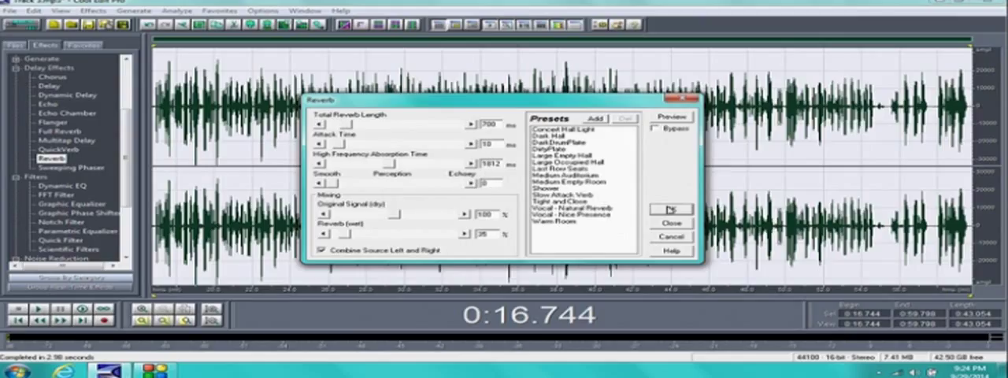
pyautogui.click(671, 208)
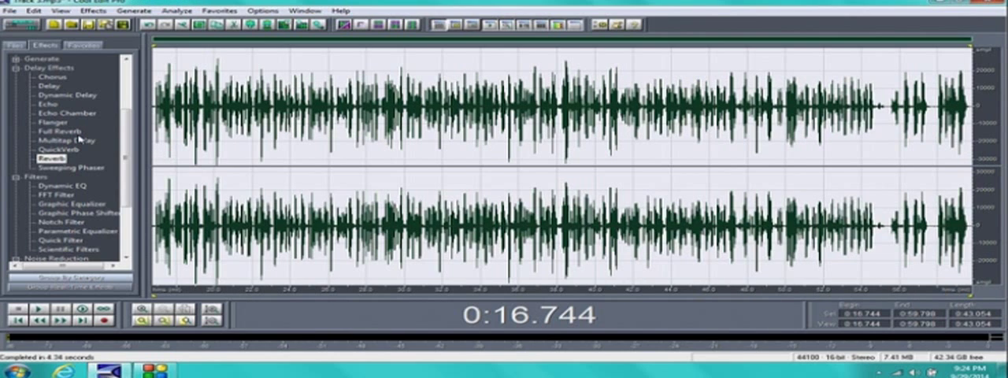
# Run Hard Limiting from the Amplitude effects on the vocal
pyautogui.scroll(3)
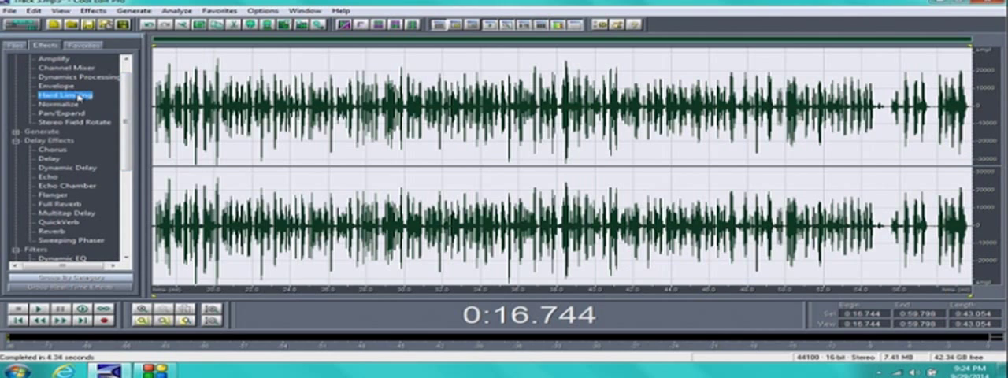
pyautogui.doubleClick(60, 94)
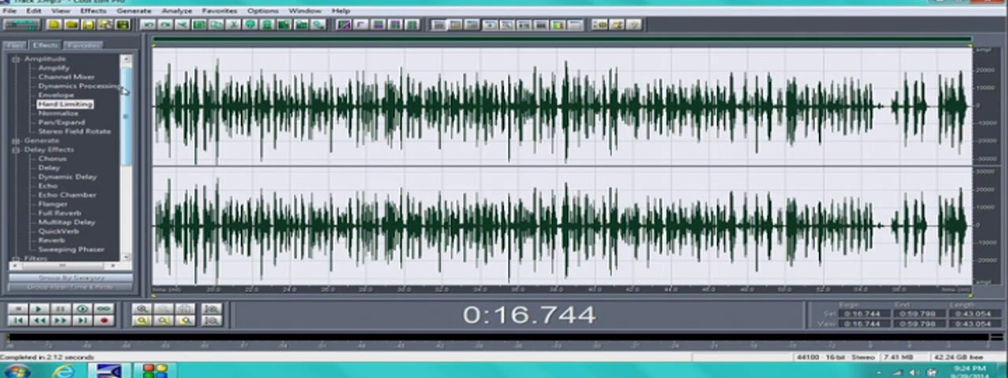
# Compress the vocal with a VocalComp preset in Dynamics Processing
pyautogui.doubleClick(75, 85)
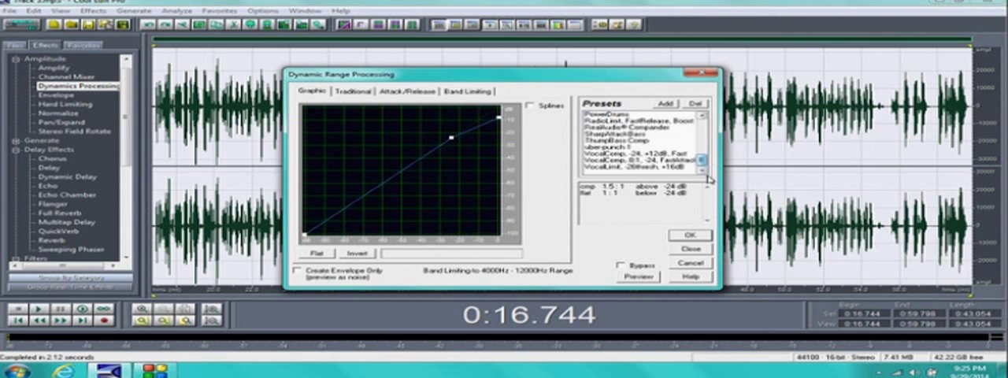
pyautogui.click(638, 170)
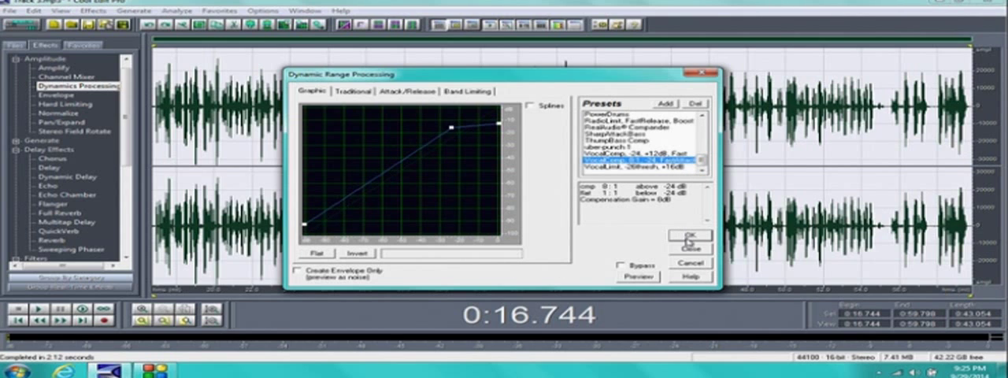
pyautogui.click(688, 237)
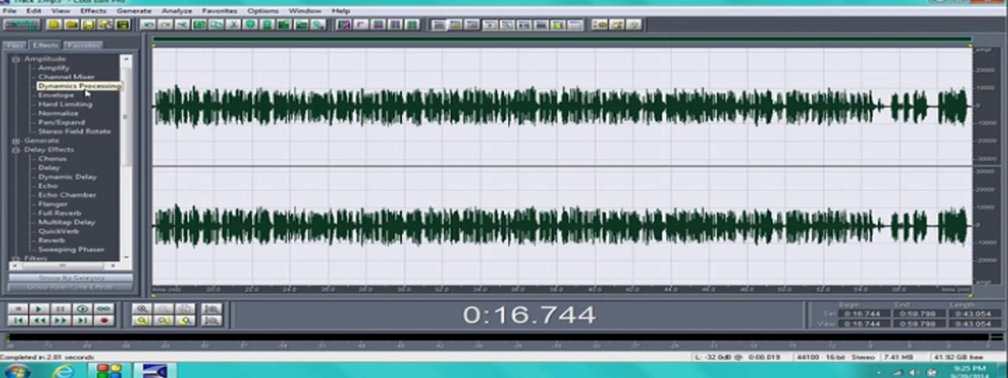
# Hard-limit the compressed vocal again, keeping the limit and boost settings
pyautogui.doubleClick(65, 104)
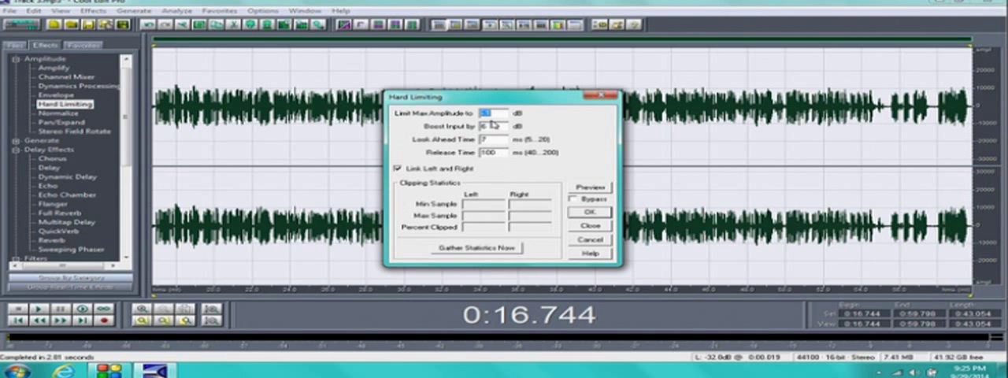
pyautogui.click(589, 213)
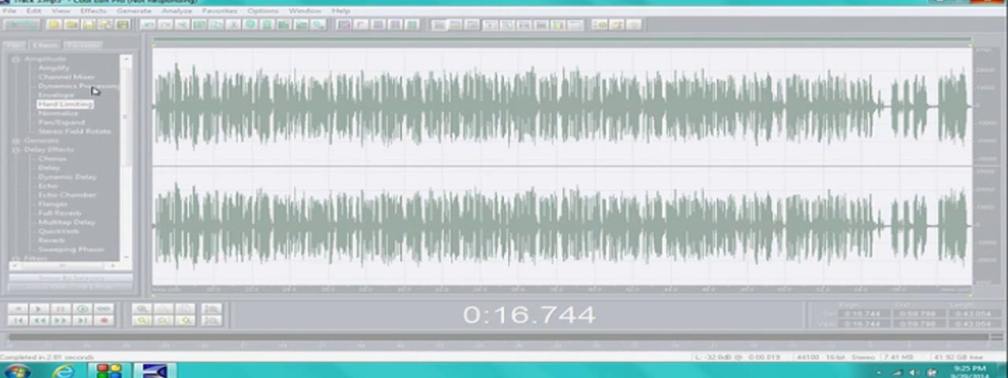
# Apply the De-Esser Hard dynamics preset to the vocal
pyautogui.doubleClick(66, 85)
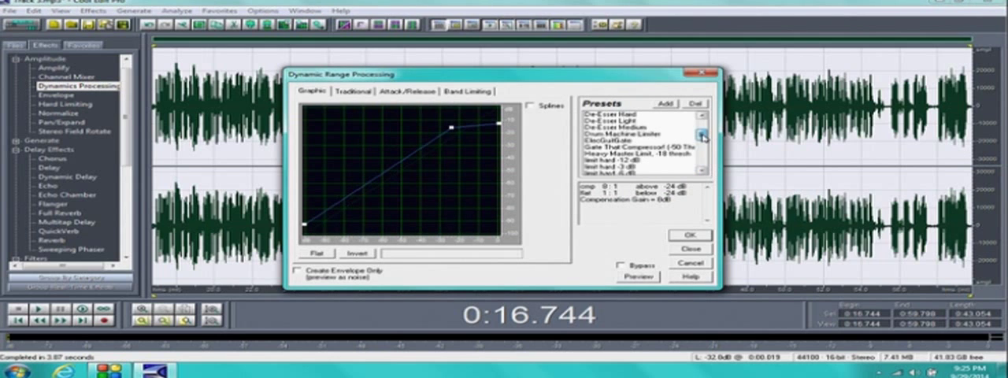
pyautogui.click(614, 123)
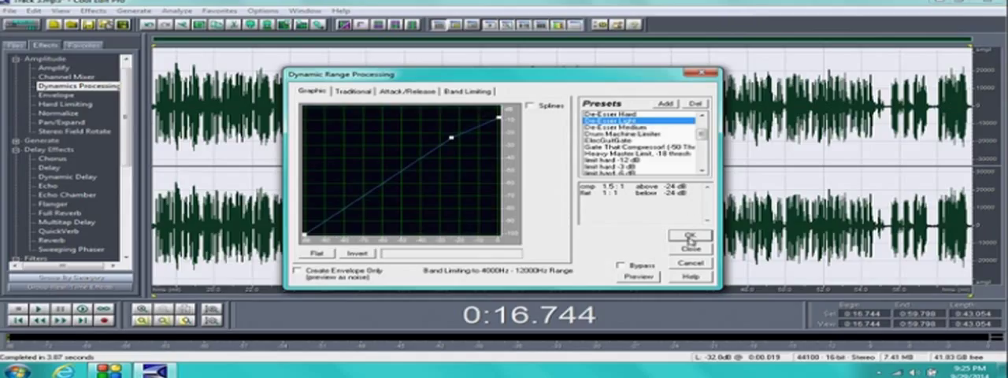
pyautogui.click(690, 237)
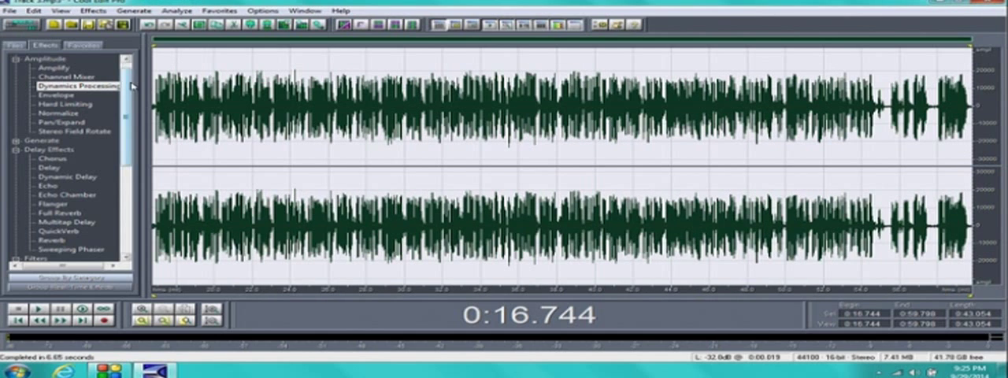
pyautogui.scroll(-3)
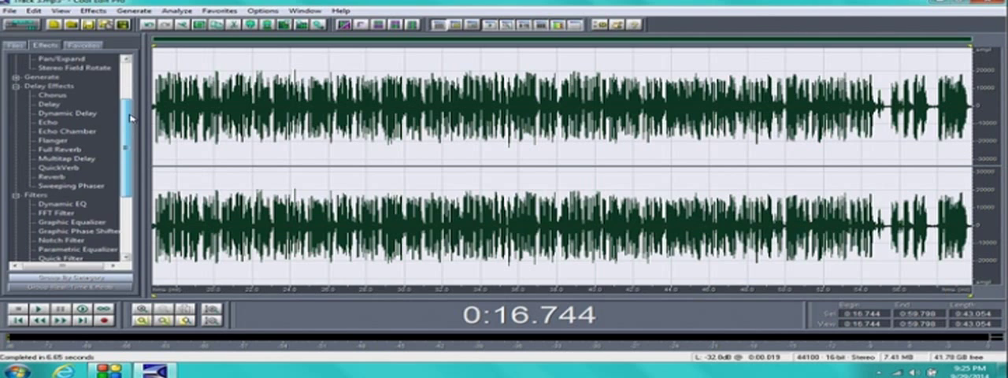
pyautogui.scroll(-3)
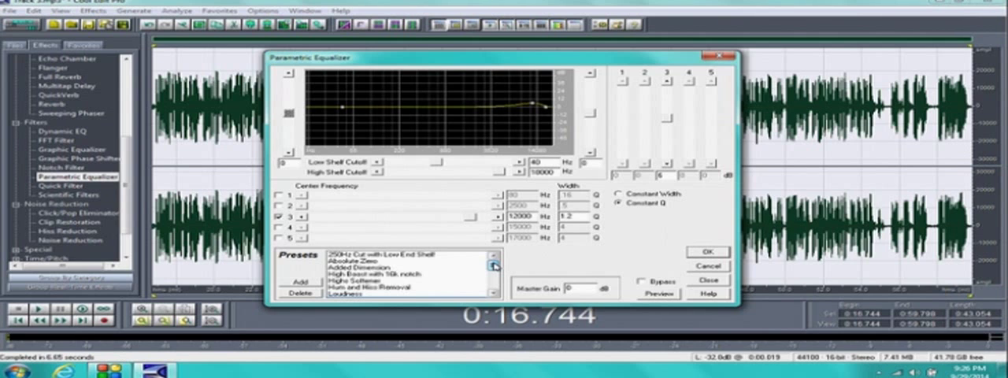
pyautogui.moveTo(709, 283)
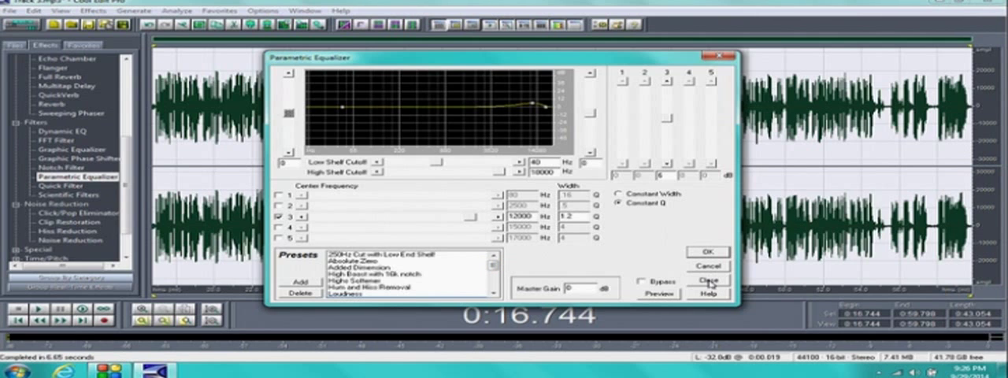
pyautogui.click(706, 281)
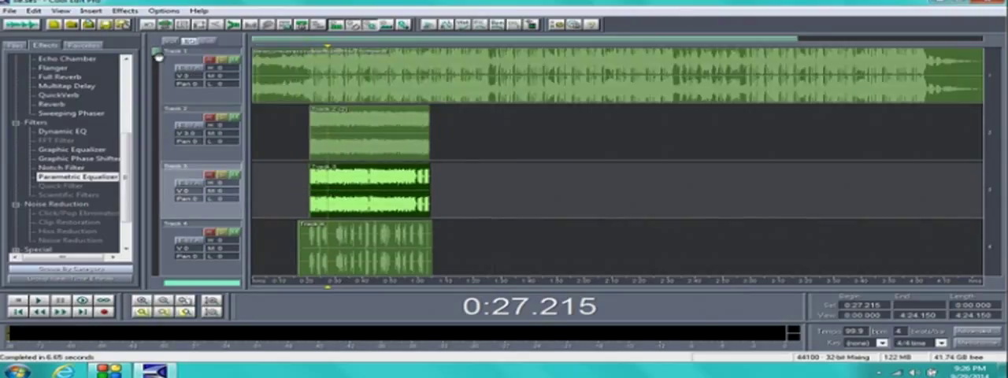
# Scroll through the multitrack session and make Track 2 the active track
pyautogui.scroll(-3)
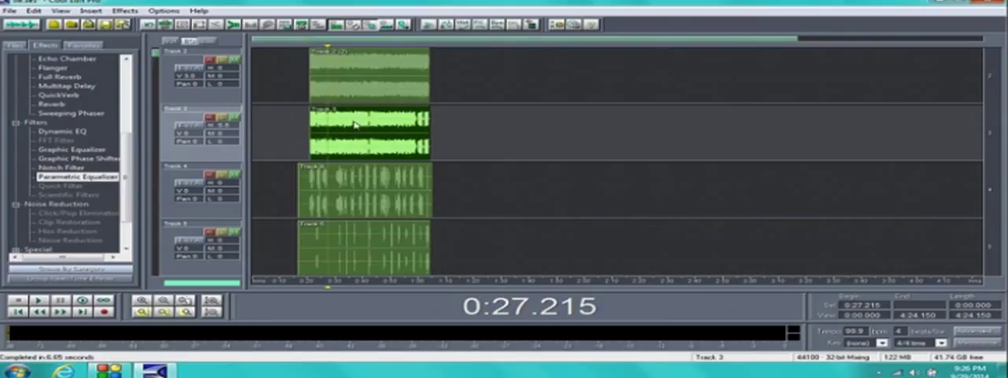
pyautogui.click(360, 80)
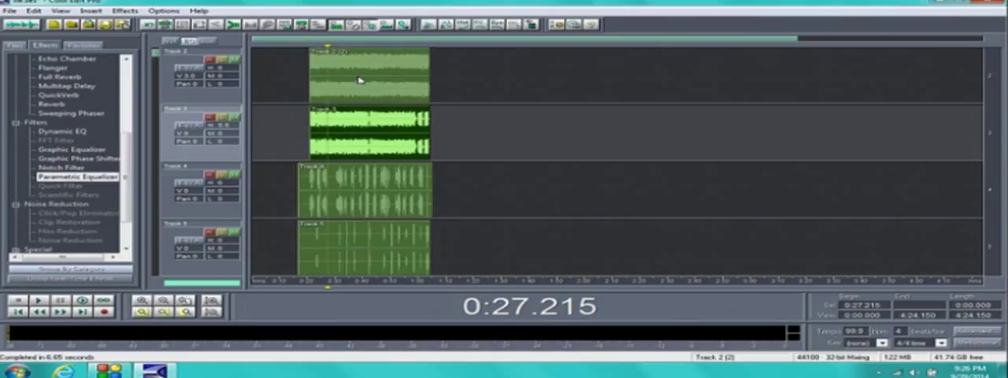
pyautogui.moveTo(110, 372)
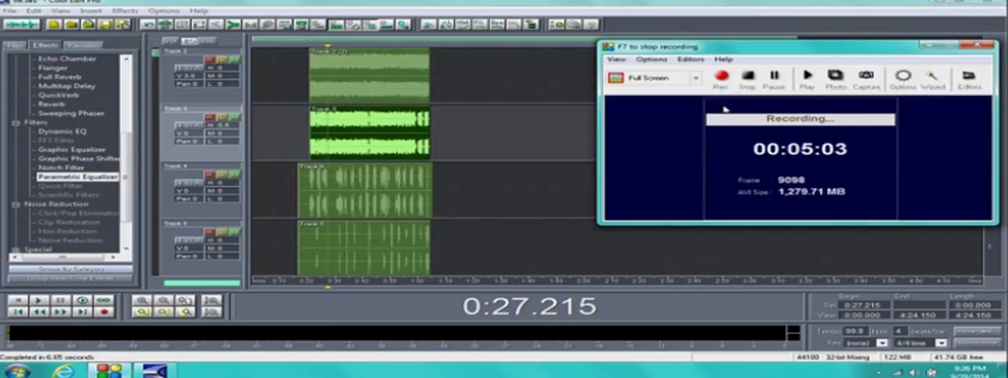
pyautogui.moveTo(746, 75)
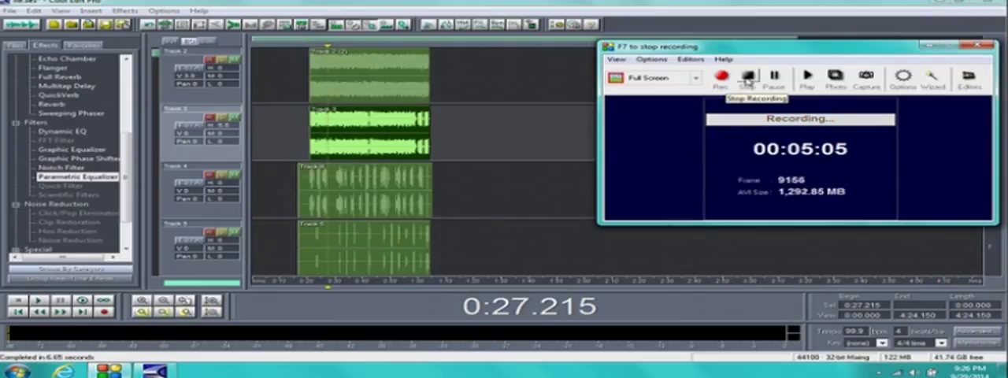